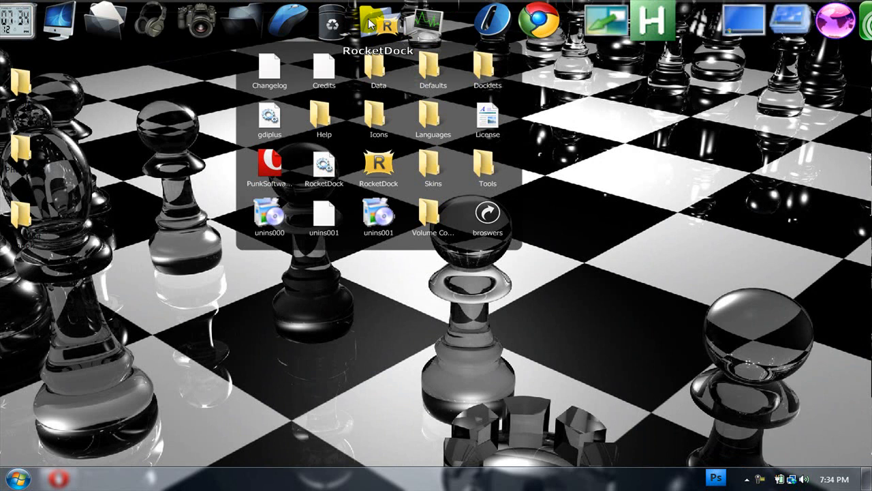
- Close the folder stack and start downloading StackDocklet.zip from the Stacks Docklet page
click(379, 20)
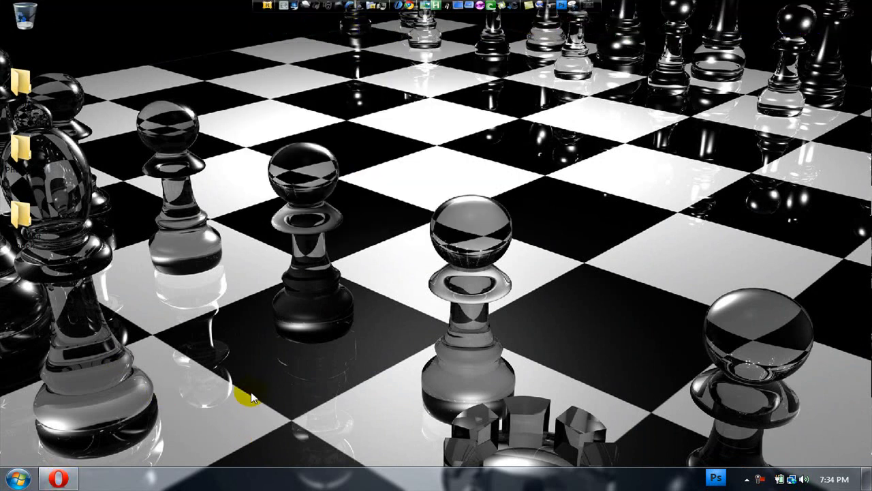
mouse_move(212, 193)
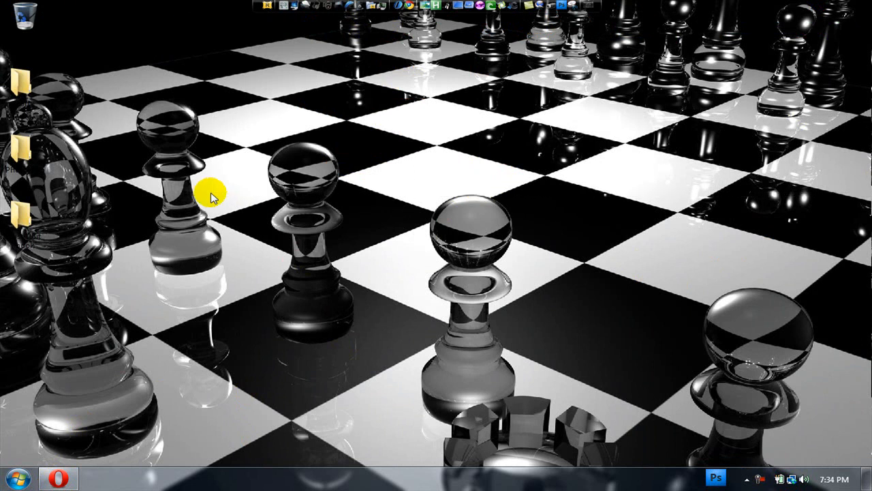
mouse_move(334, 22)
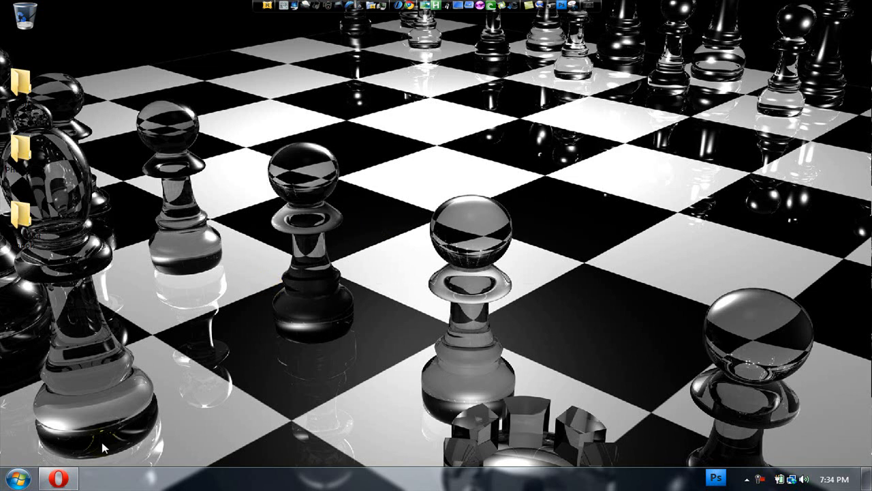
click(56, 478)
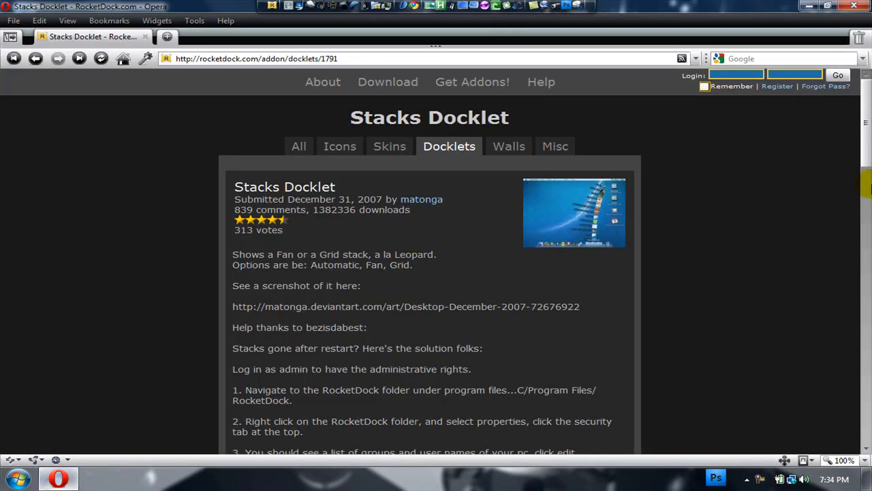
scroll(down, 3)
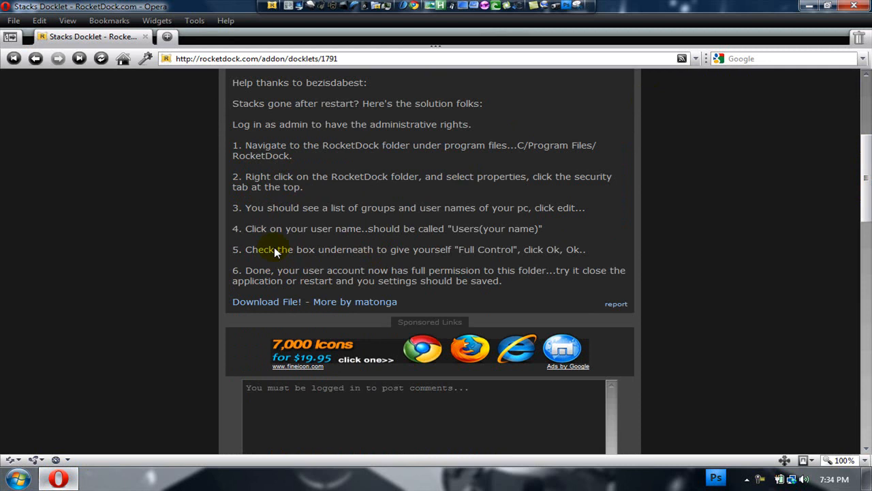
click(266, 302)
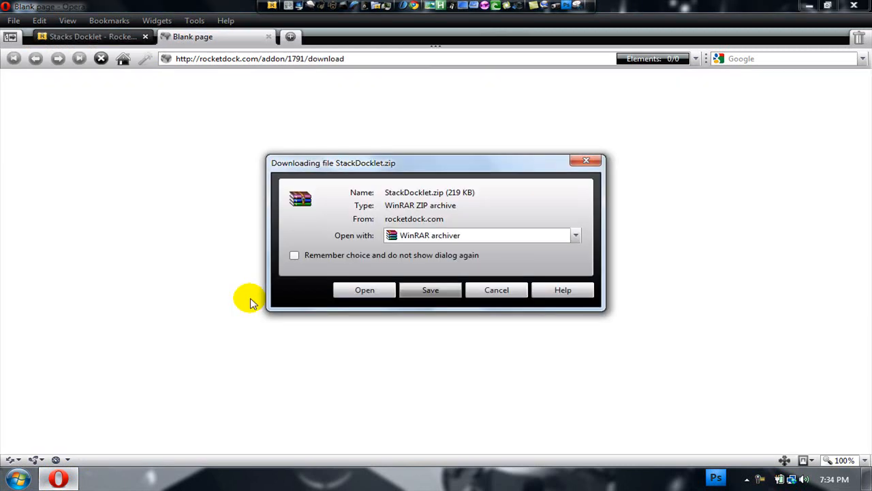
- Extract the StackDocklet folder from the archive to the desktop and close WinRAR
click(431, 289)
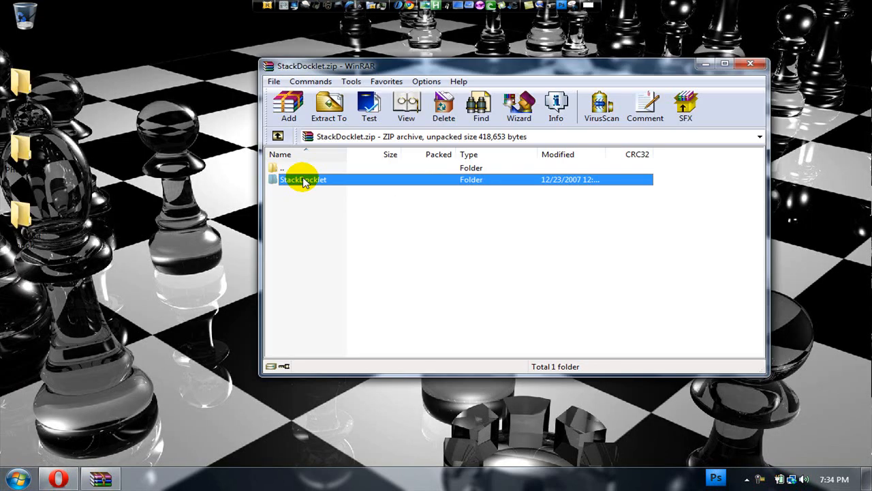
click(329, 103)
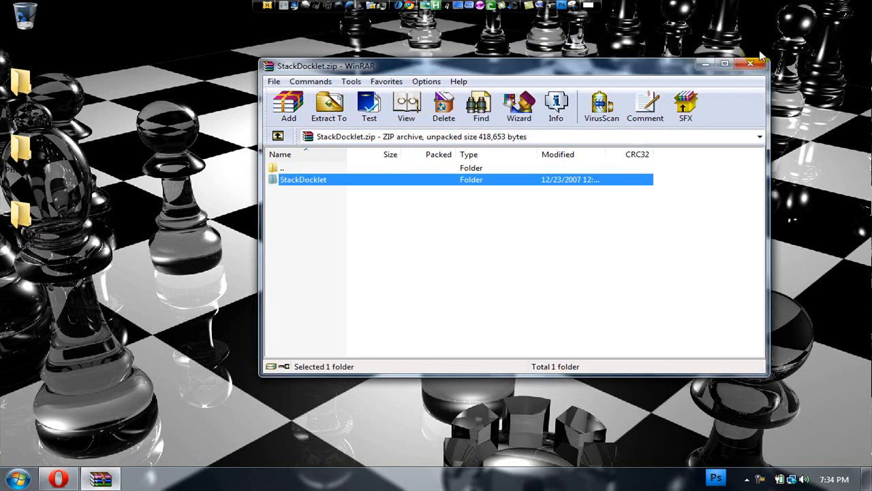
click(752, 64)
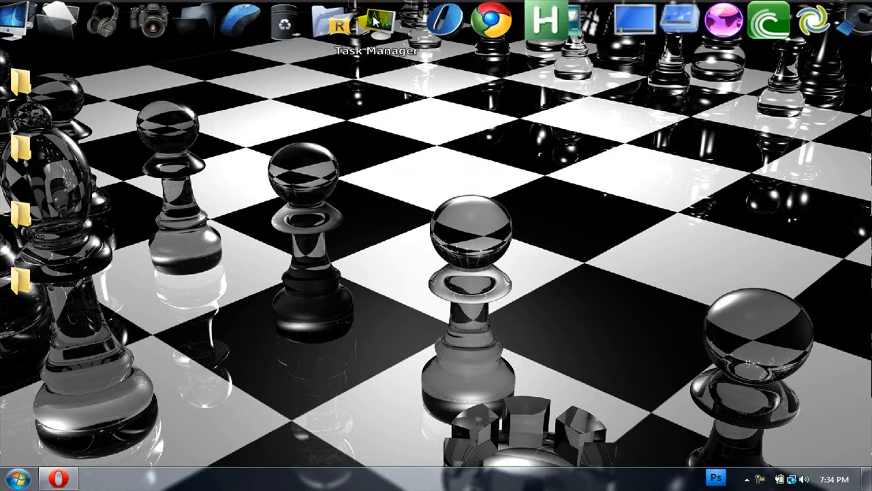
- Bring up the Computer window from the dock's Computer icon
click(15, 471)
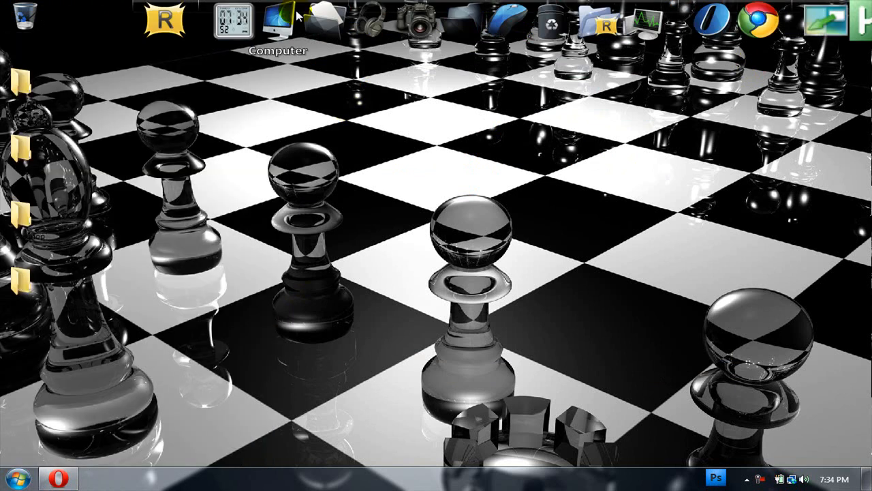
double_click(276, 17)
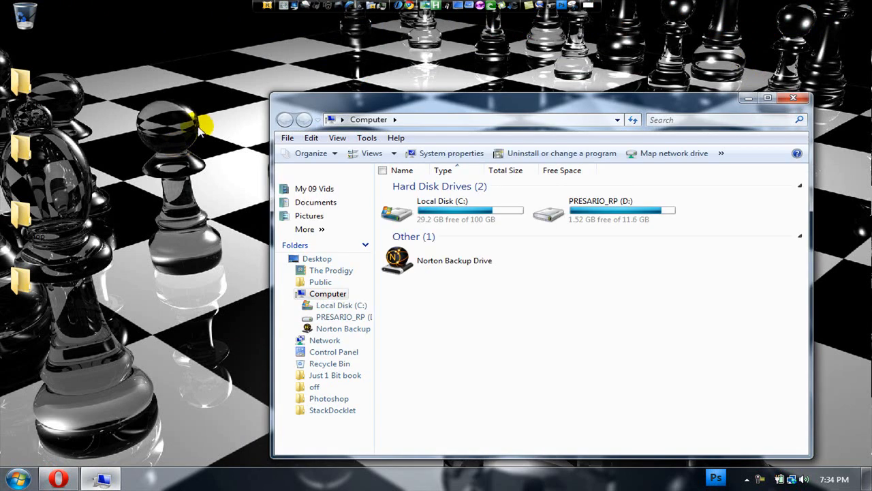
- Navigate into C:\Program Files\RocketDock\Docklets in Explorer
click(456, 212)
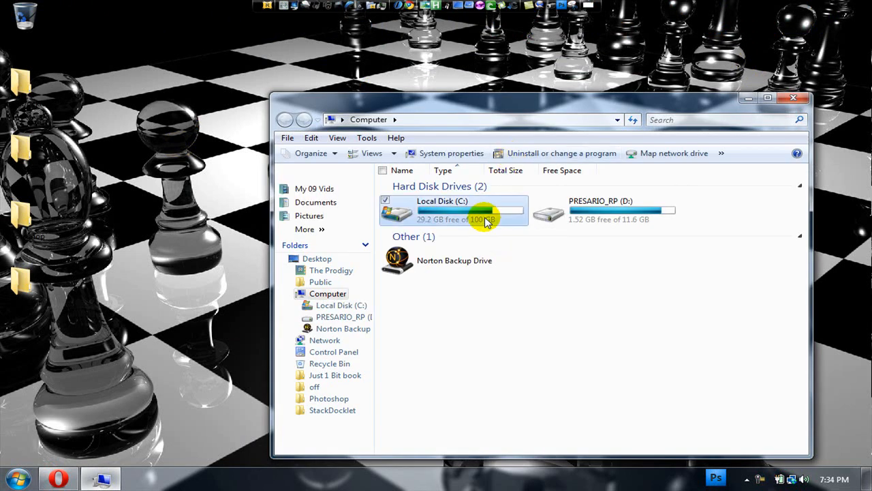
double_click(441, 202)
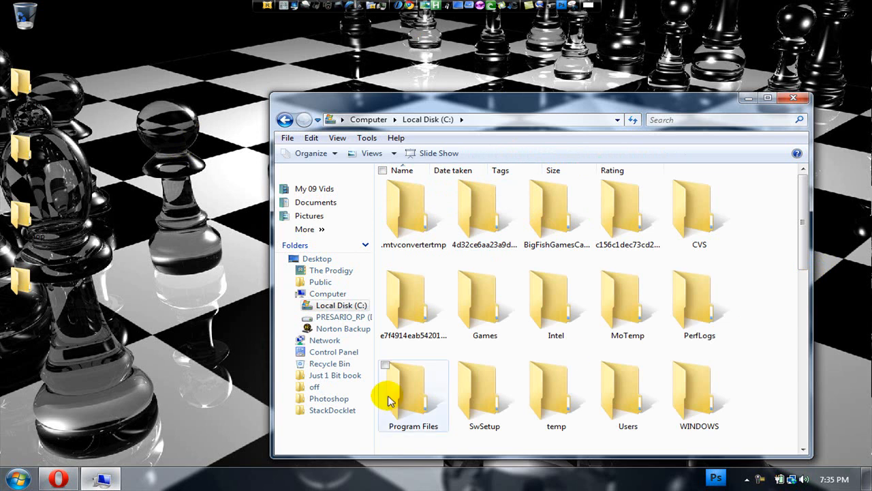
double_click(413, 390)
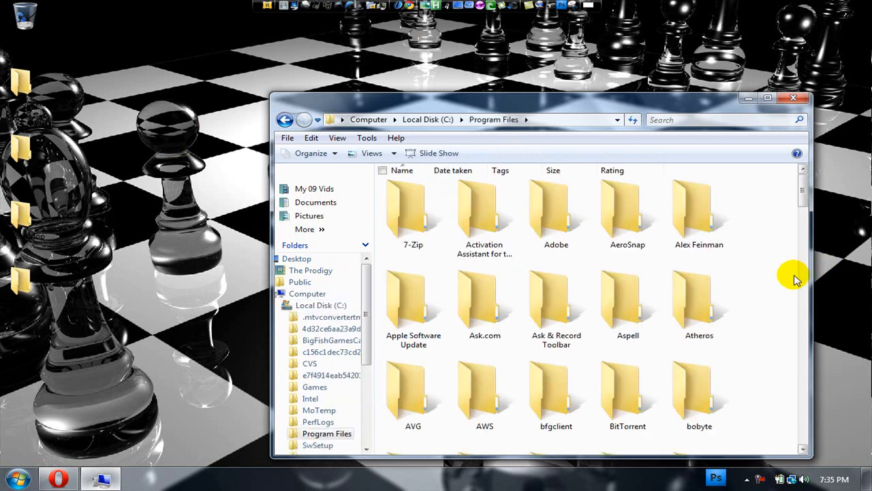
scroll(down, 3)
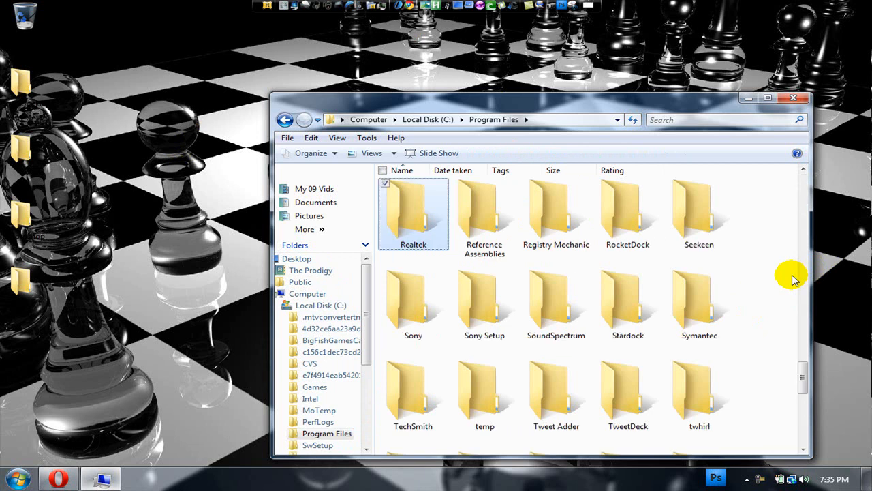
double_click(627, 211)
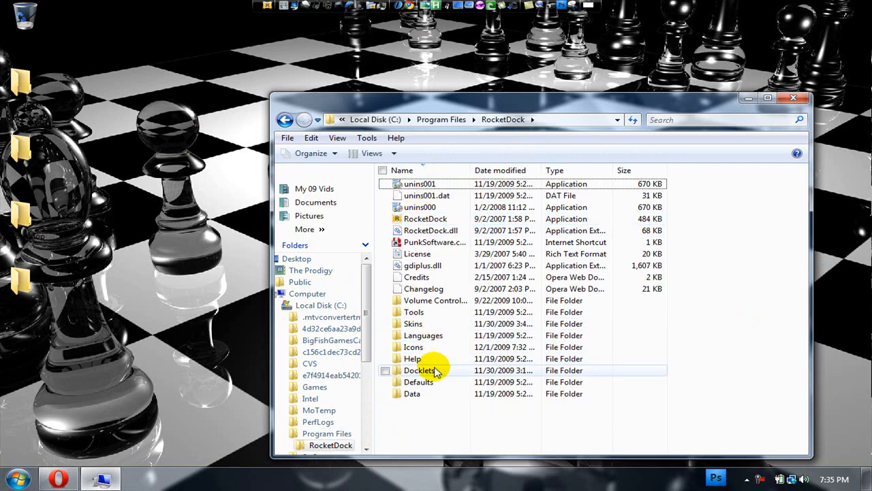
double_click(415, 371)
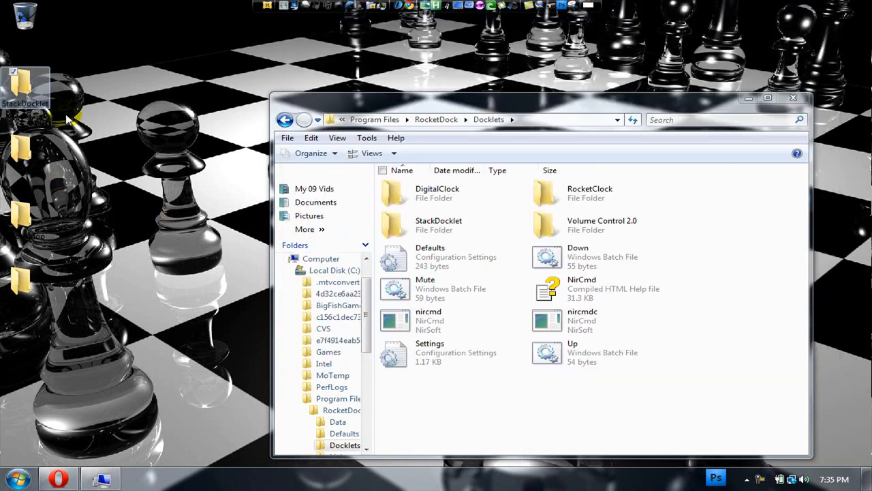
- Drop the desktop StackDocklet folder into Docklets and confirm the folder merge
drag(24, 89, 466, 393)
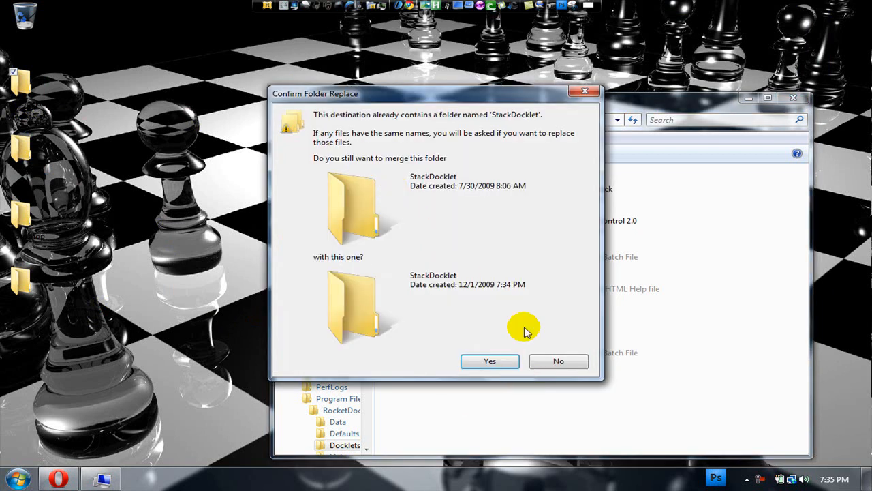
click(489, 359)
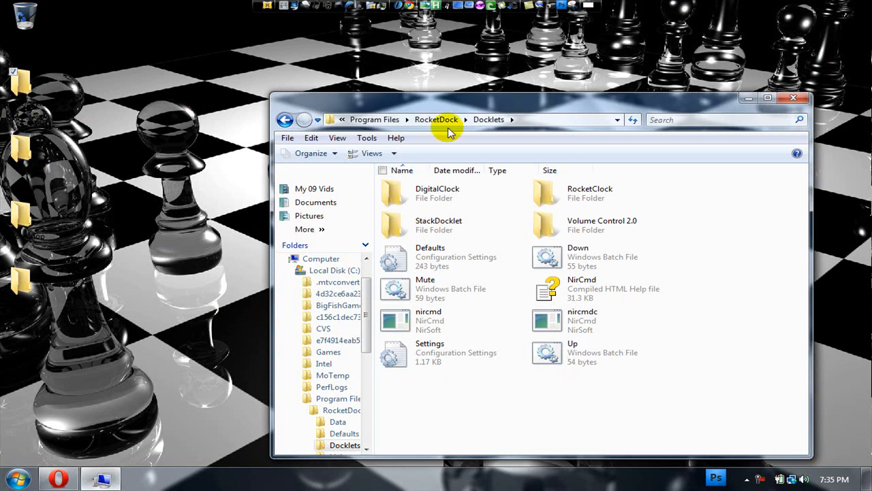
mouse_move(833, 120)
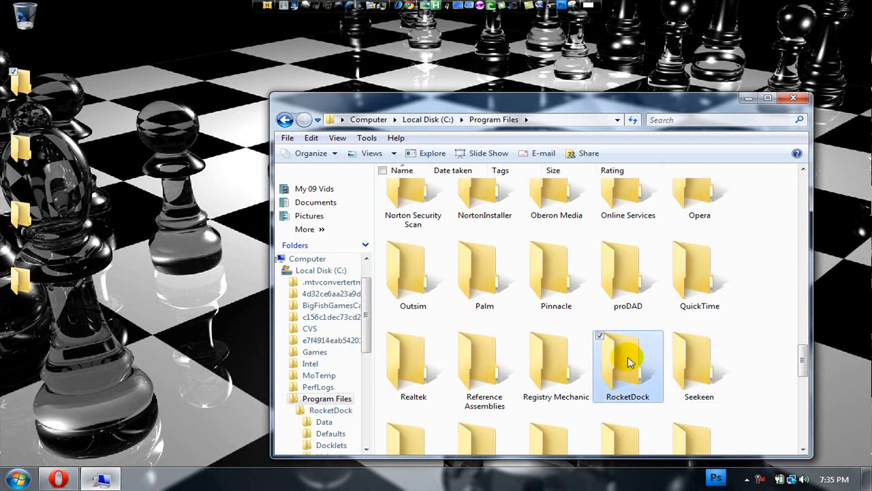
- Bring up the Properties window for the RocketDock folder in Program Files
right_click(627, 361)
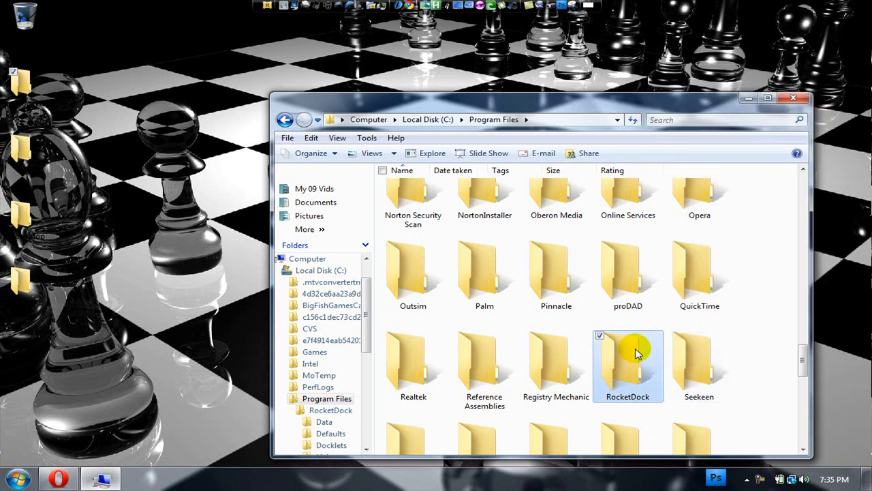
right_click(627, 357)
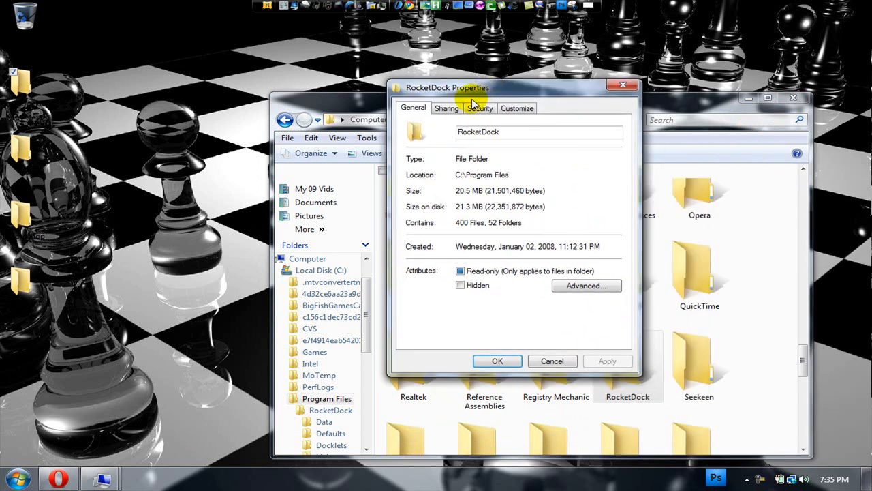
- Grant the Users group Full control on the RocketDock folder, then close Explorer
click(480, 108)
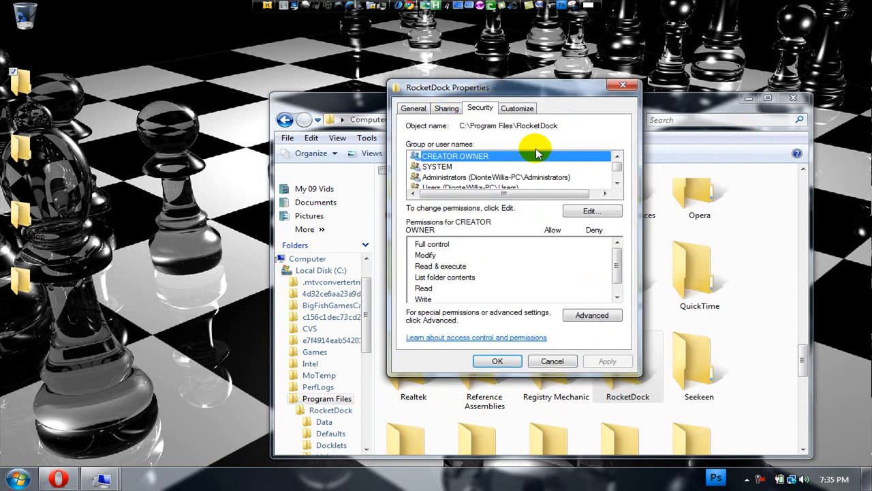
mouse_move(616, 183)
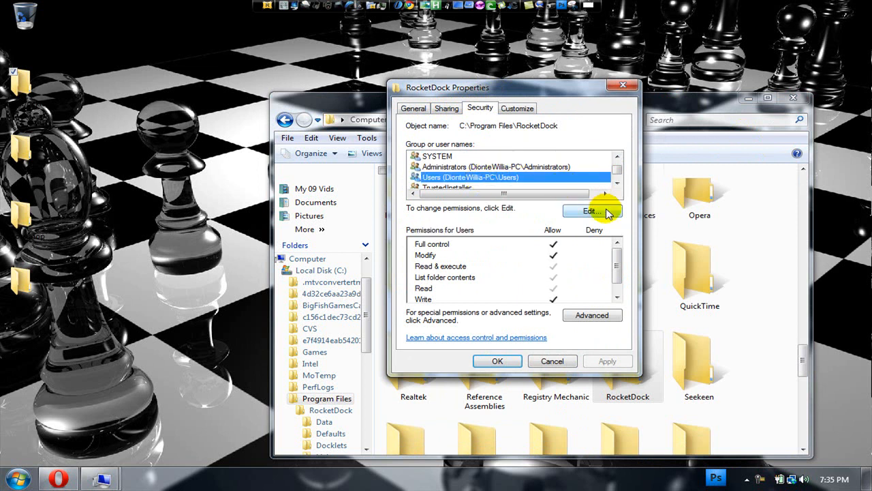
click(591, 210)
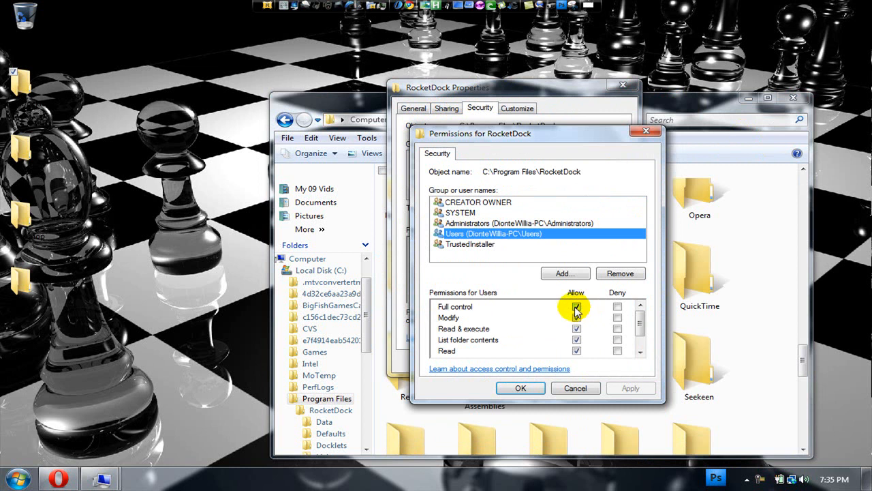
click(575, 307)
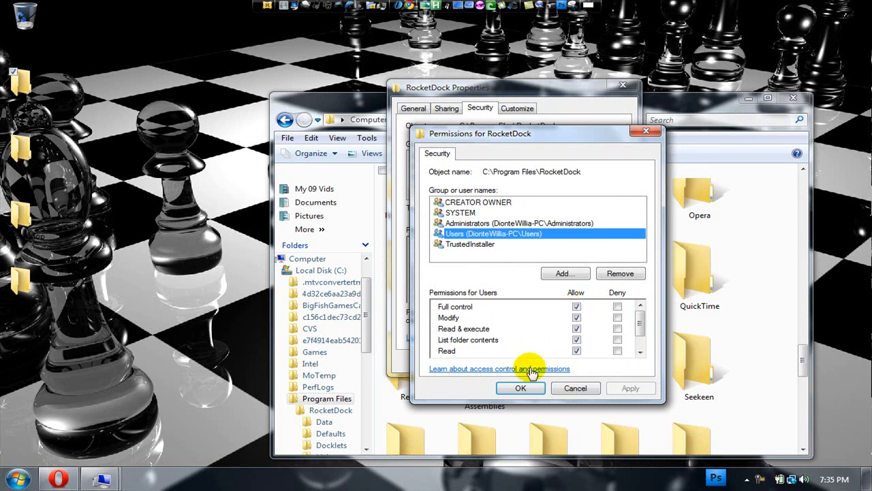
click(520, 387)
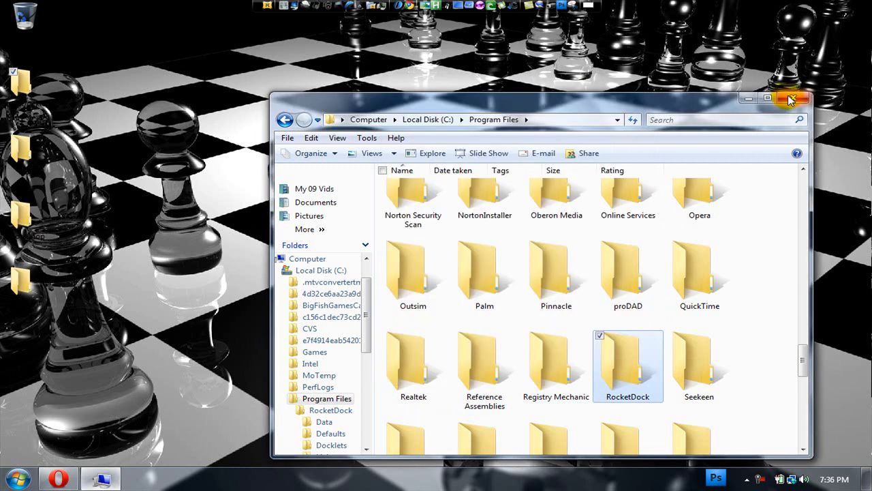
click(793, 98)
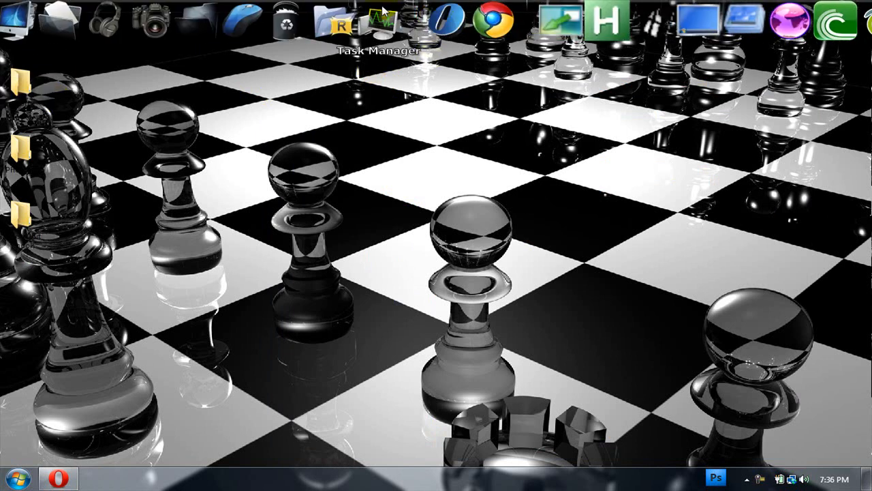
- Show the context menu of the new blank Stacks Docklet item on the dock
right_click(383, 20)
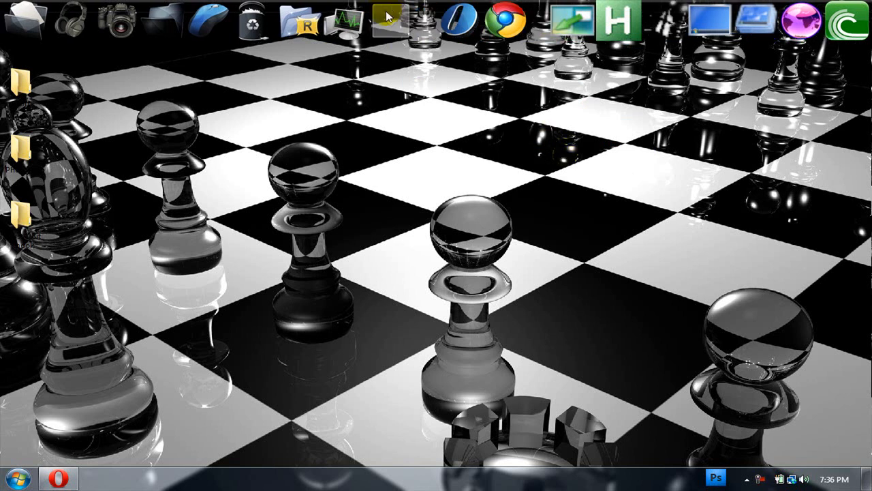
right_click(389, 16)
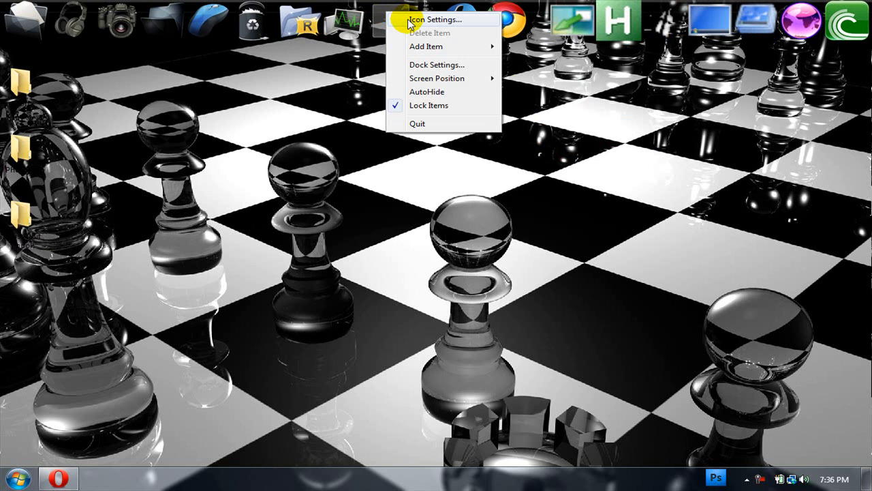
- In Icon Settings, point the new stack item at the Videos folder
click(436, 19)
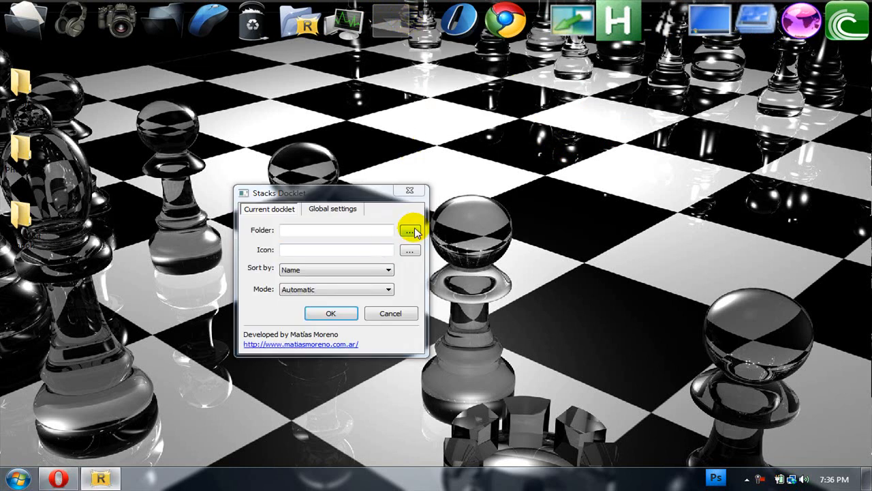
click(409, 230)
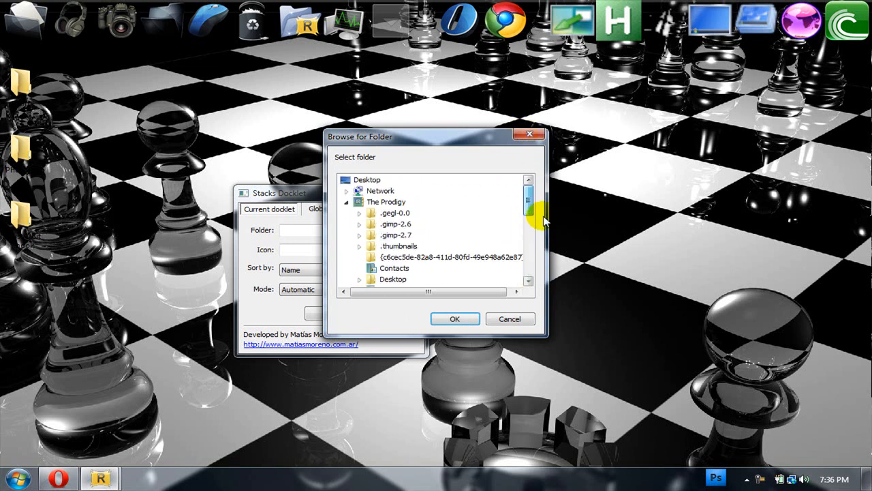
mouse_move(515, 339)
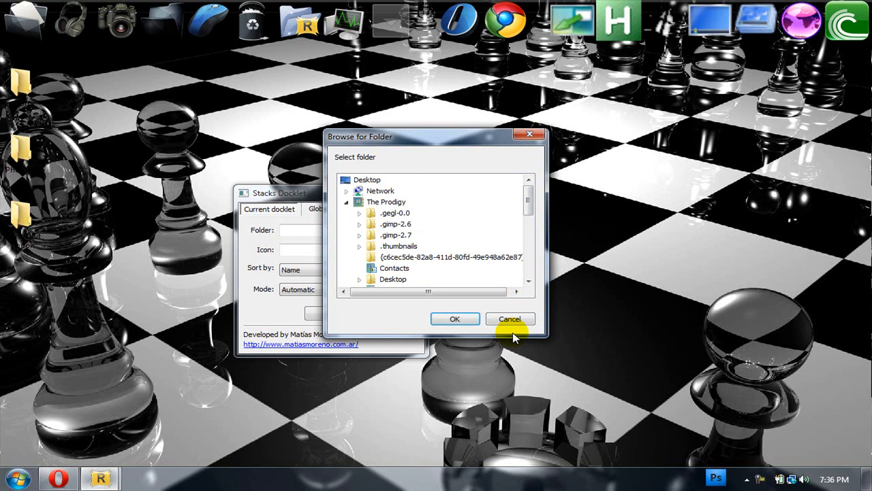
click(455, 319)
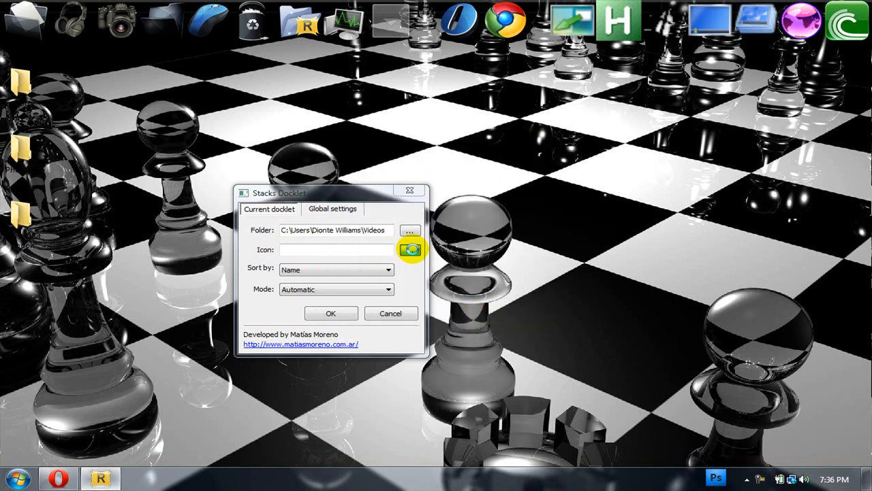
click(412, 249)
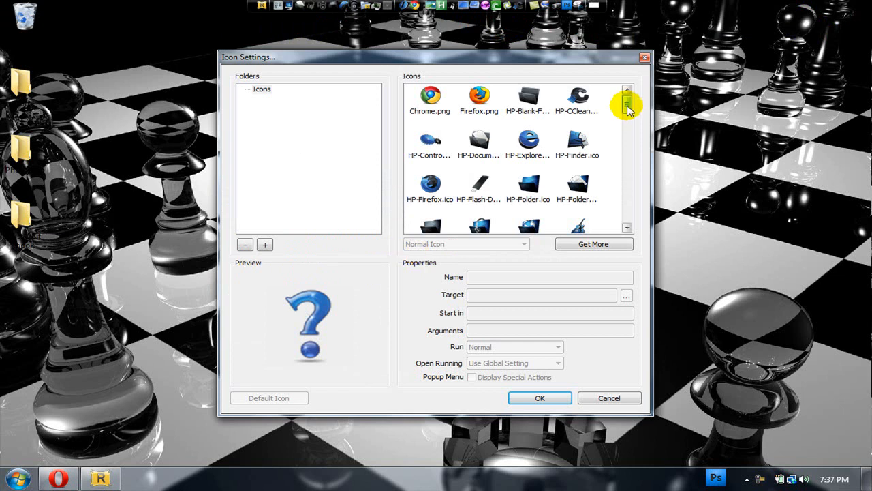
- Pick HP-Projector.ico as the icon for the Videos stack item
drag(627, 109, 627, 153)
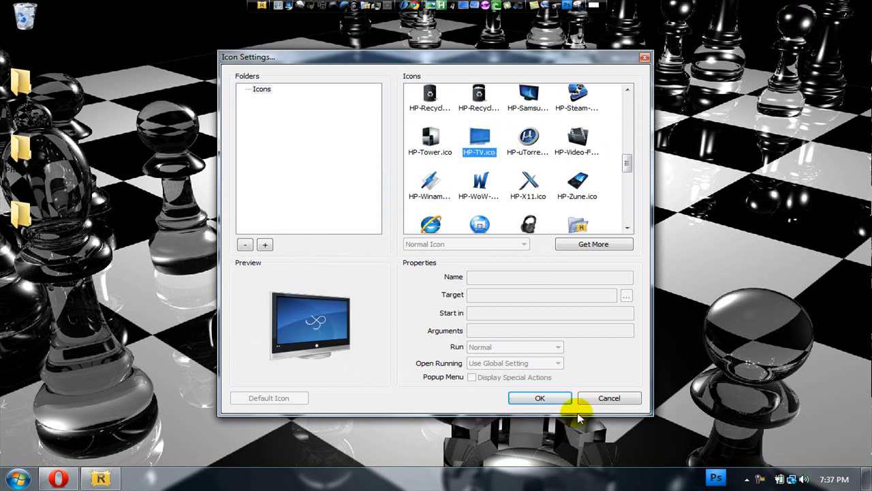
mouse_move(605, 88)
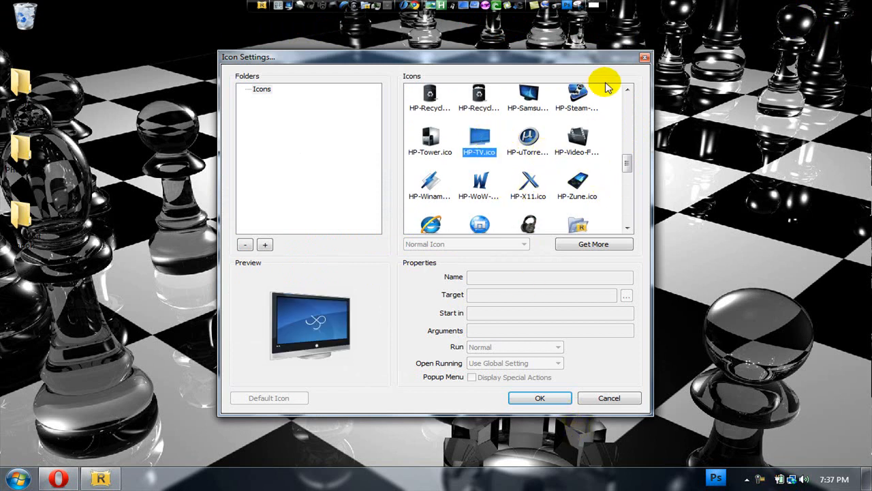
click(627, 90)
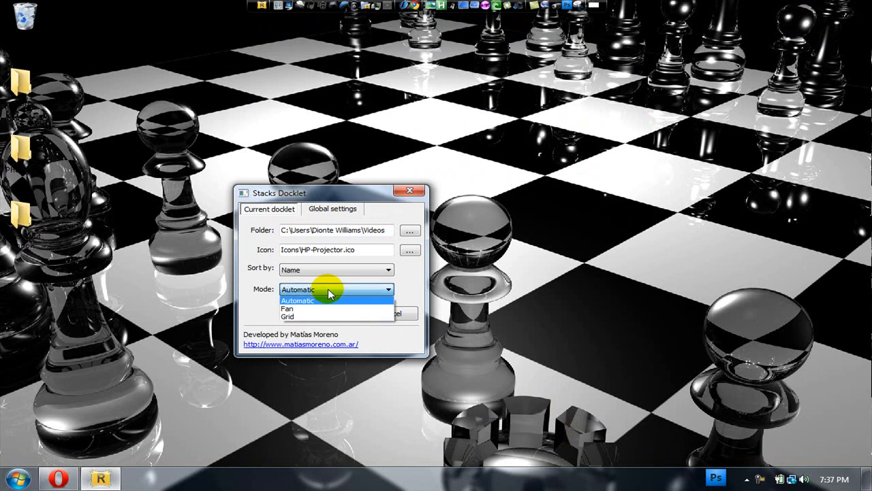
mouse_move(297, 309)
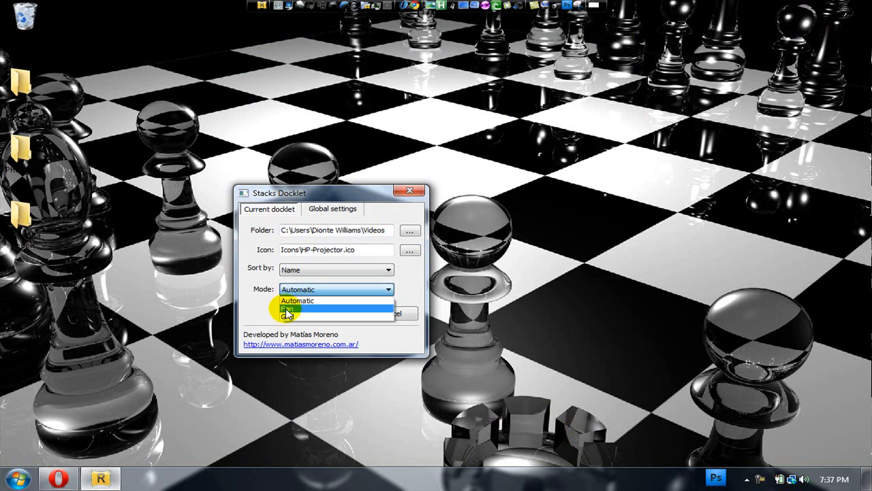
- Set the Videos stack to Fan mode and confirm with OK
click(289, 308)
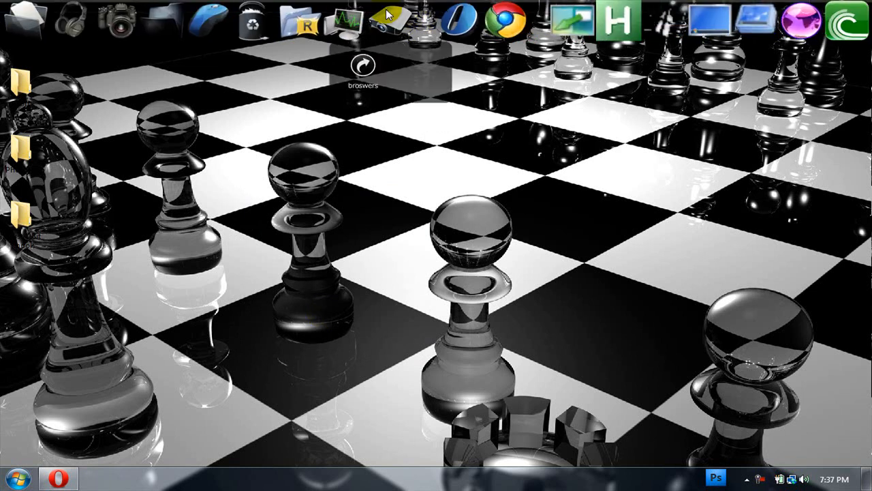
- Preview the RocketDock folder stack's contents, then dismiss its right-click menu
double_click(384, 20)
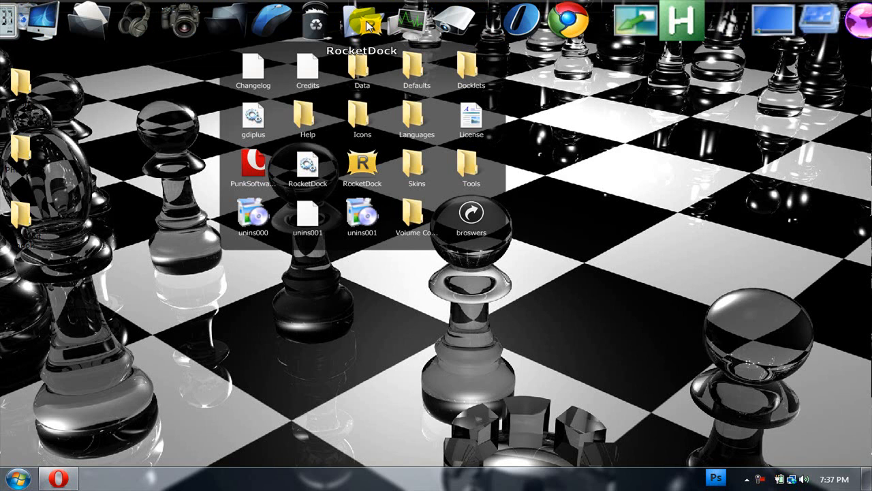
right_click(363, 24)
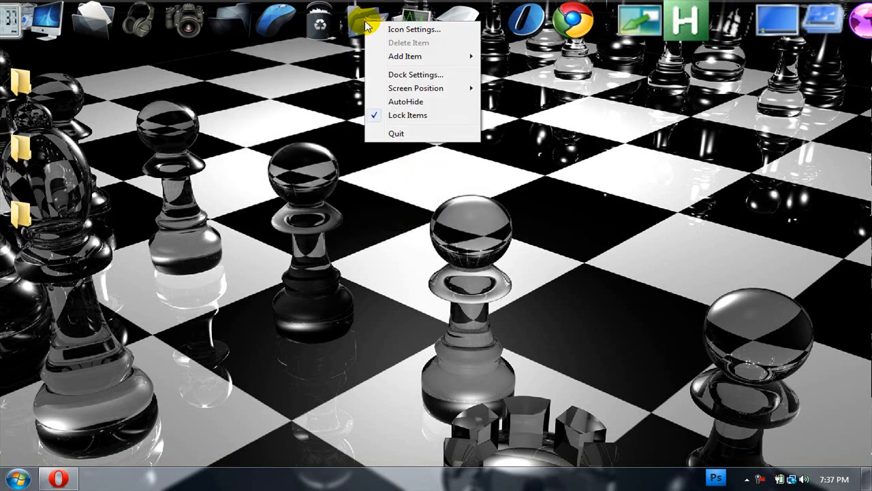
click(414, 29)
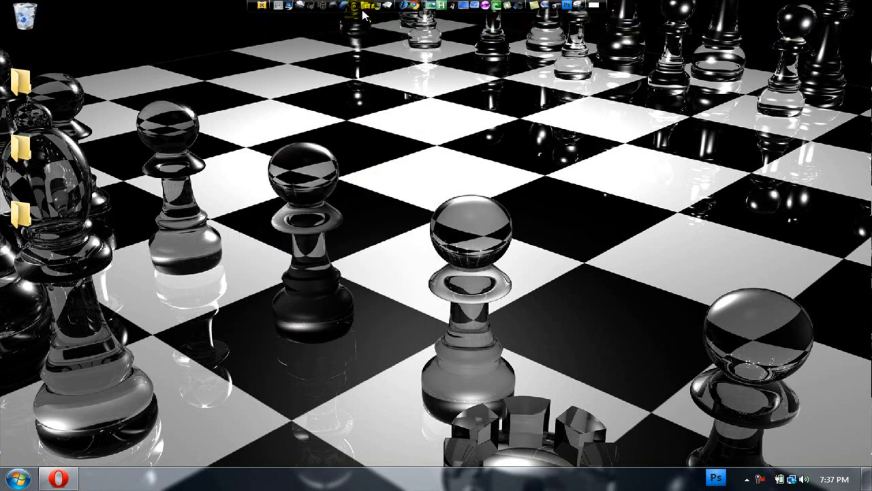
- Show the RocketDock folder as a fan, then bring up its Icon Settings
click(357, 15)
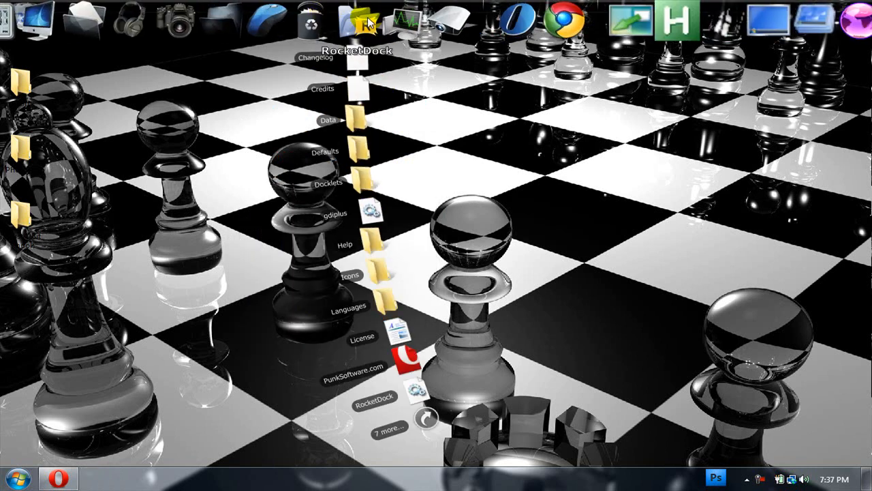
right_click(365, 21)
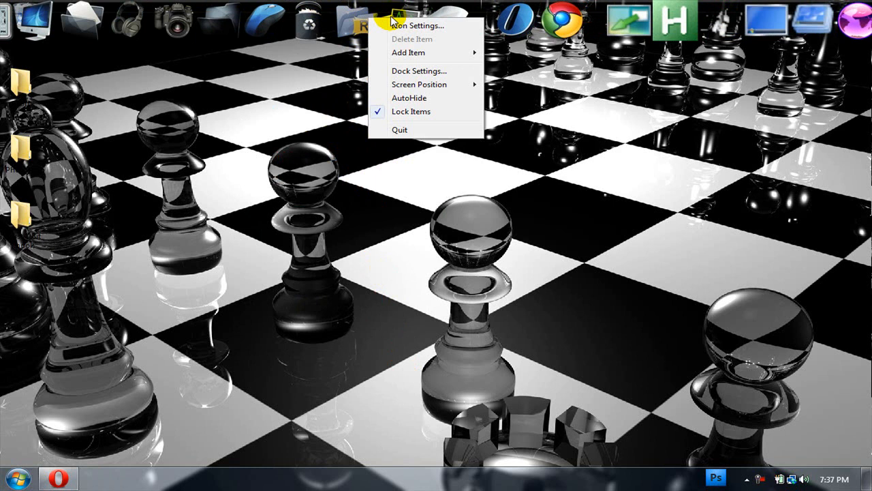
click(414, 25)
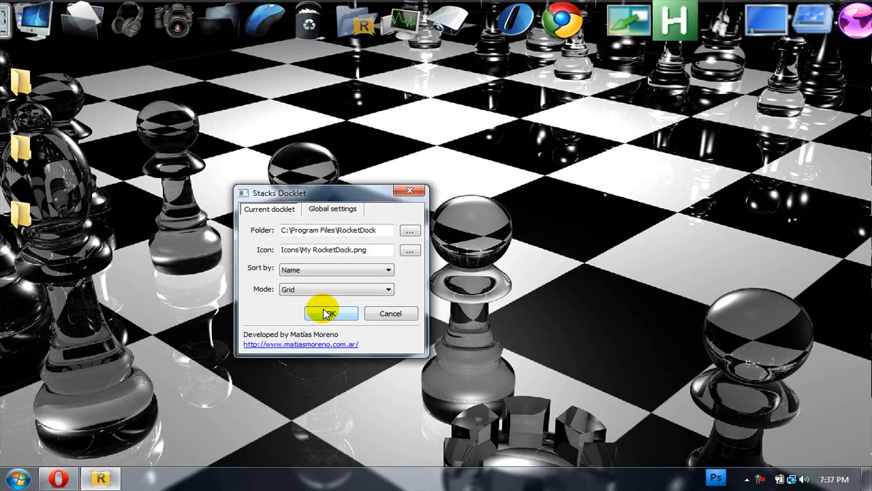
- Confirm Grid mode for the RocketDock stack with OK
click(331, 313)
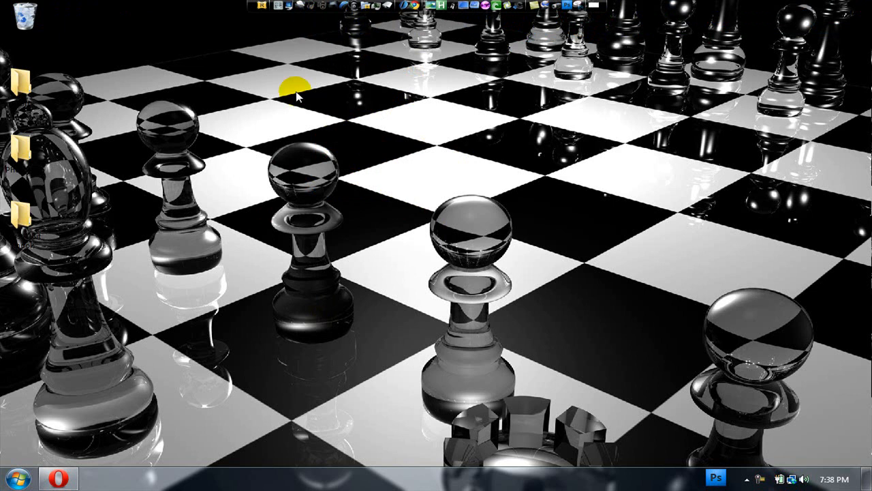
mouse_move(706, 161)
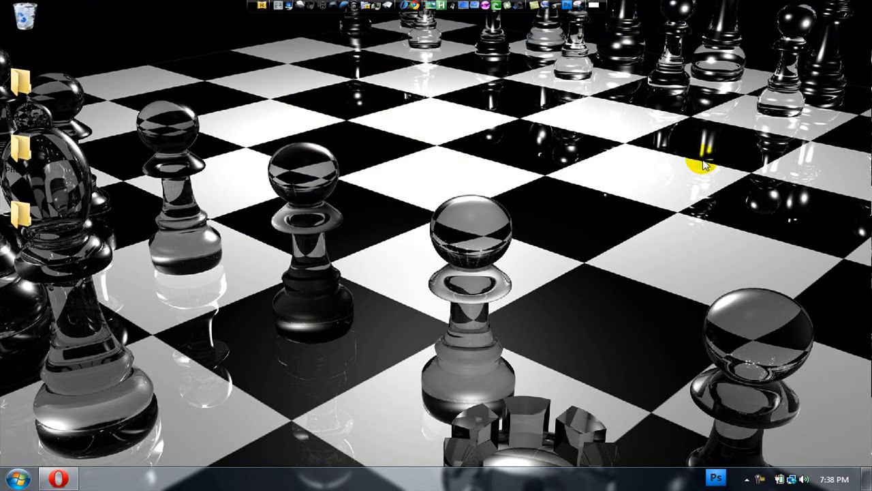